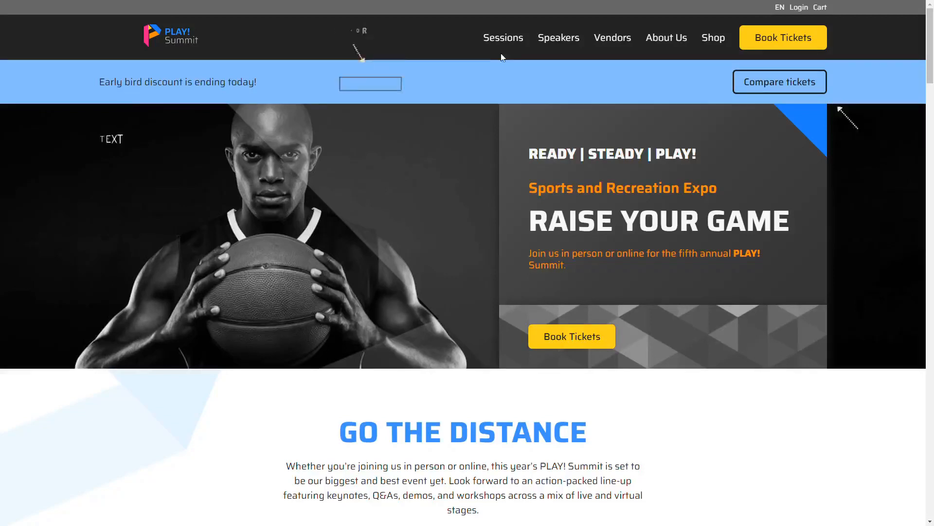
Browse the PLAY! Summit home page and sessions down to the Meet a Pro premium session.
{"action": "left_click", "coordinate": [502, 37]}
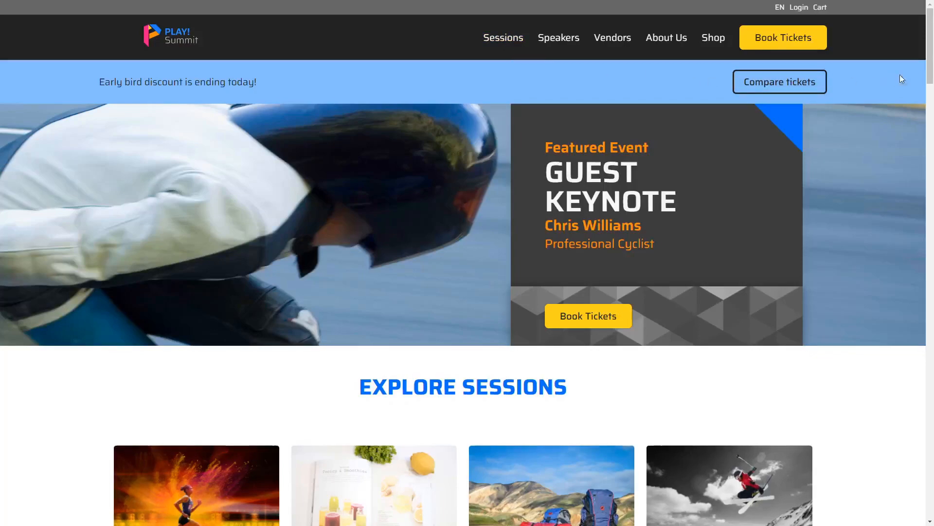
{"action": "scroll", "scroll_direction": "down", "scroll_amount": 3}
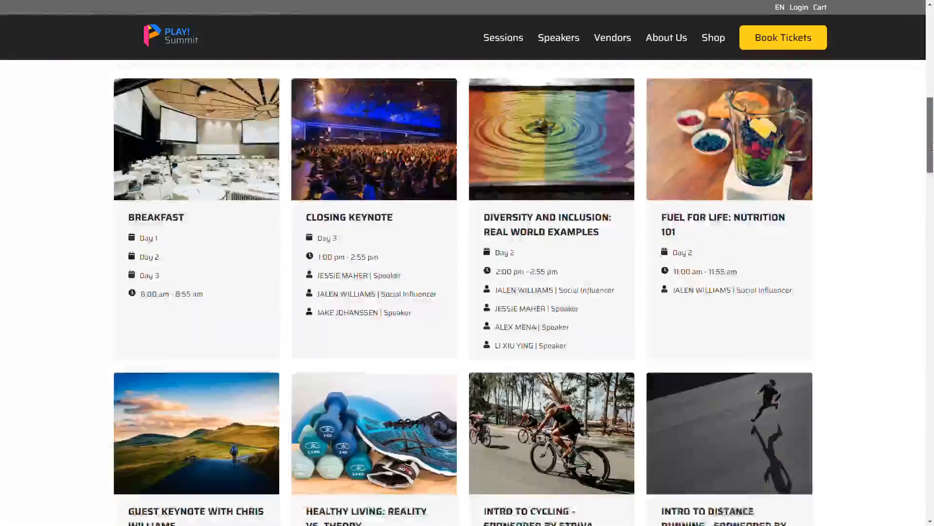
{"action": "scroll", "scroll_direction": "down", "scroll_amount": 3}
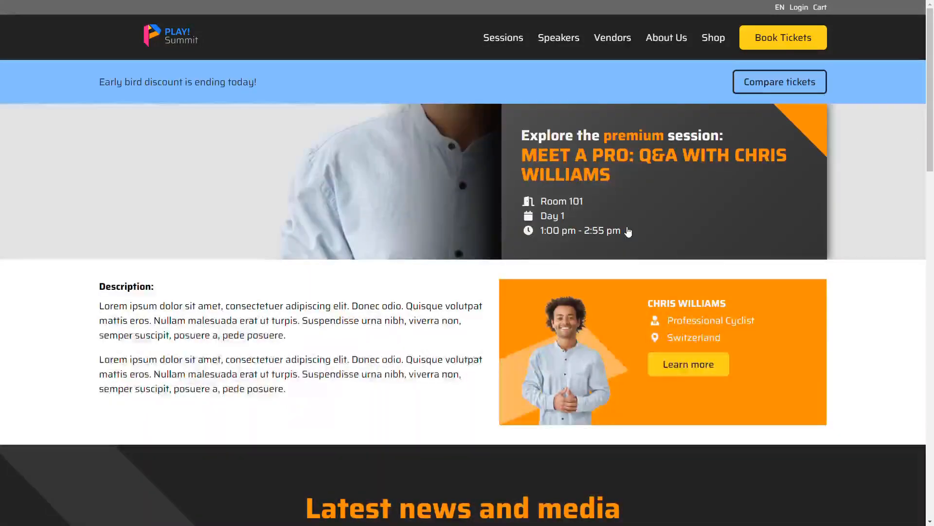
{"action": "mouse_move", "coordinate": [663, 205]}
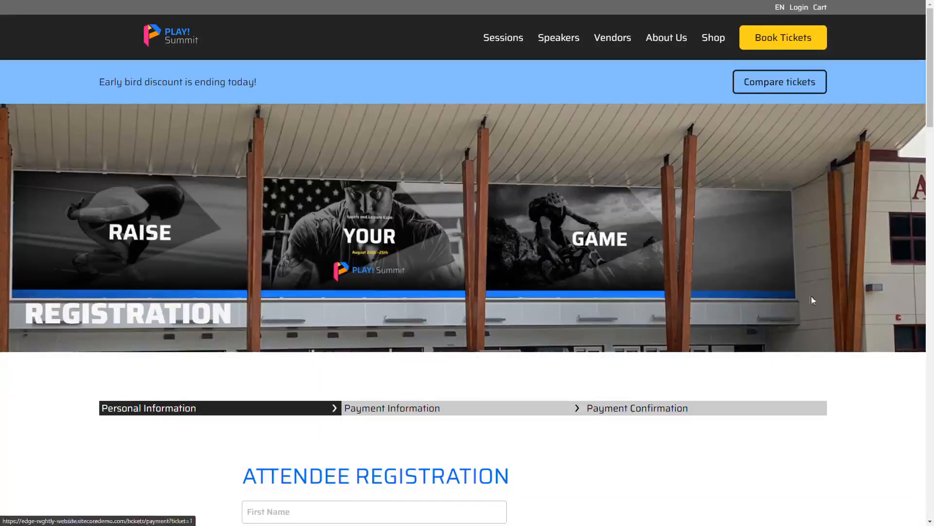
{"action": "scroll", "scroll_direction": "down", "scroll_amount": 3}
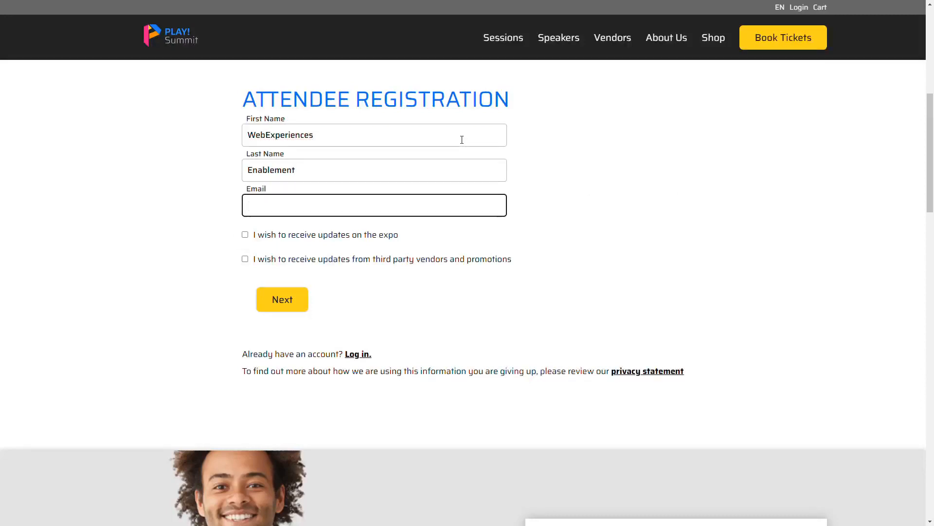
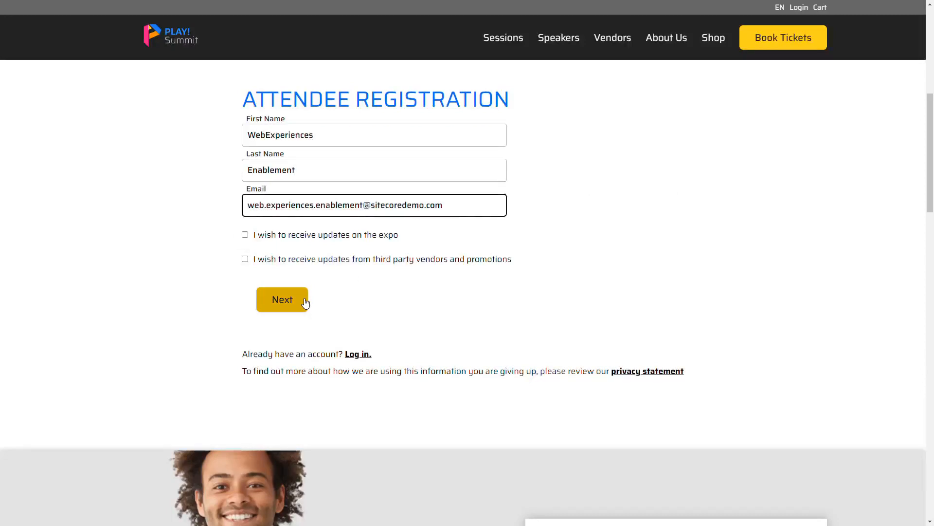
{"action": "left_click", "coordinate": [283, 299]}
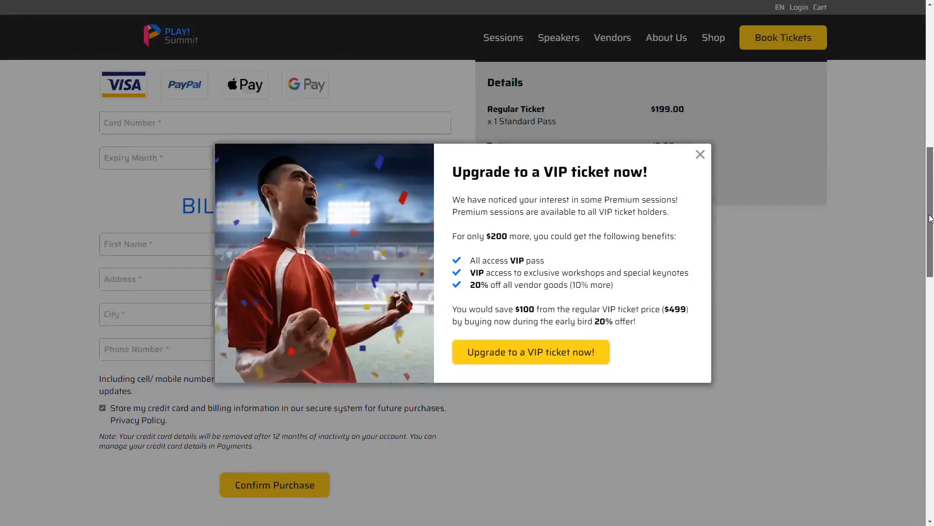
{"action": "scroll", "scroll_direction": "down", "scroll_amount": 3}
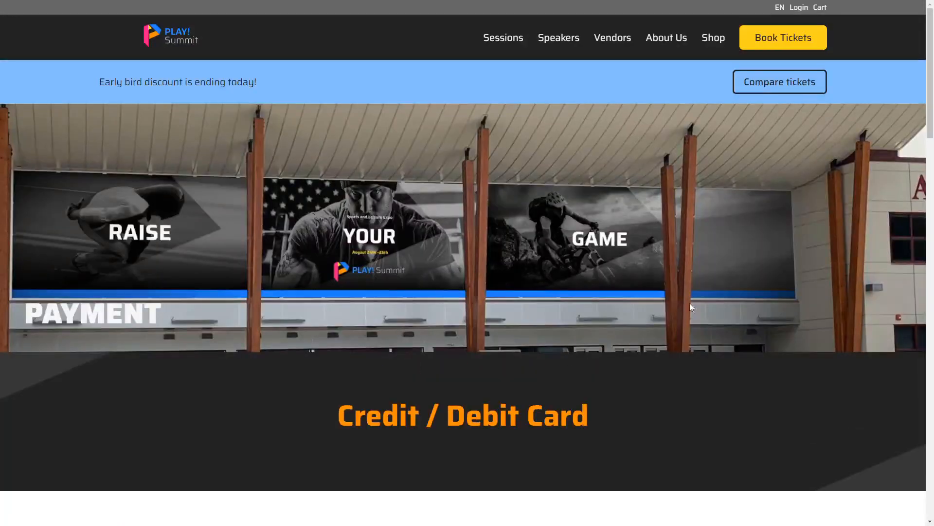
{"action": "scroll", "scroll_direction": "down", "scroll_amount": 3}
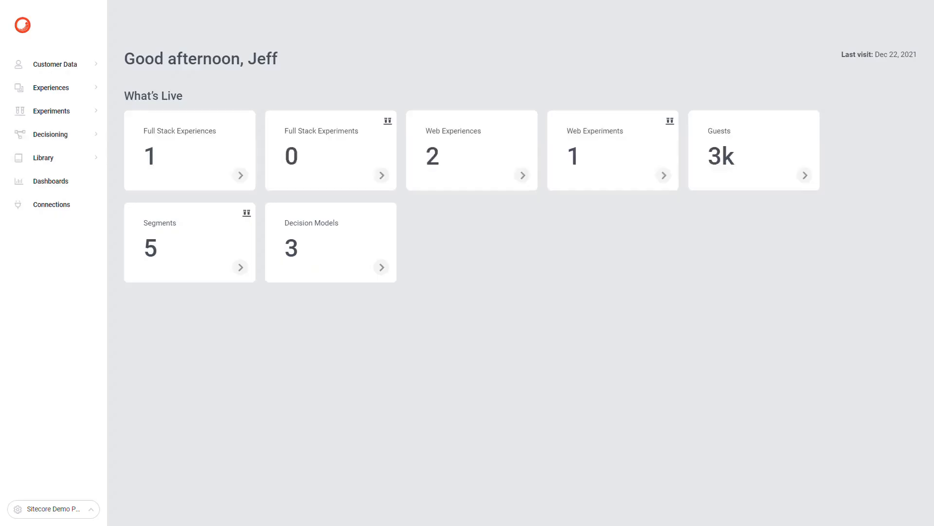
{"action": "mouse_move", "coordinate": [52, 88]}
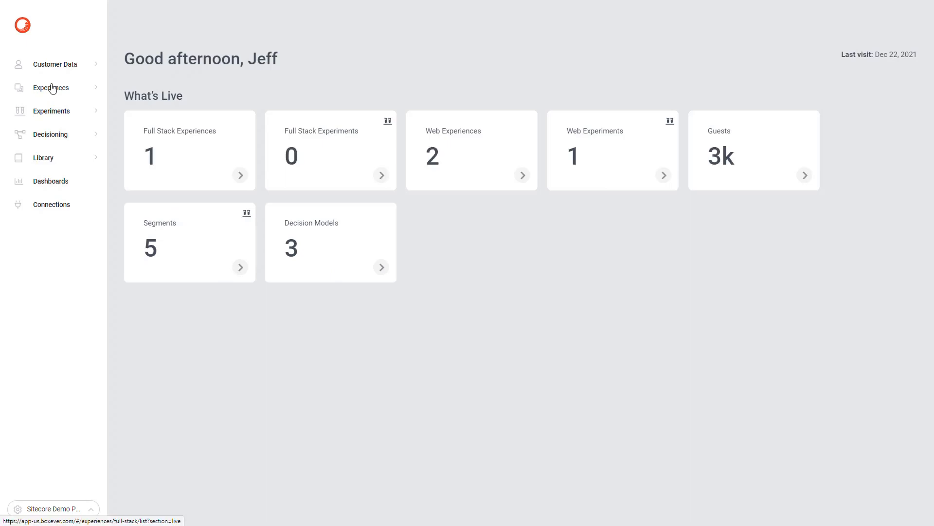
{"action": "left_click", "coordinate": [50, 88]}
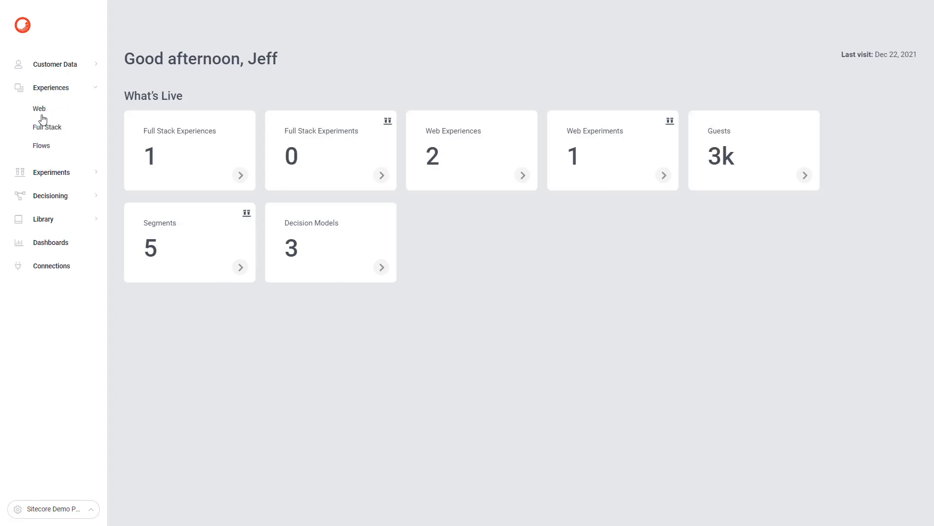
{"action": "left_click", "coordinate": [39, 108]}
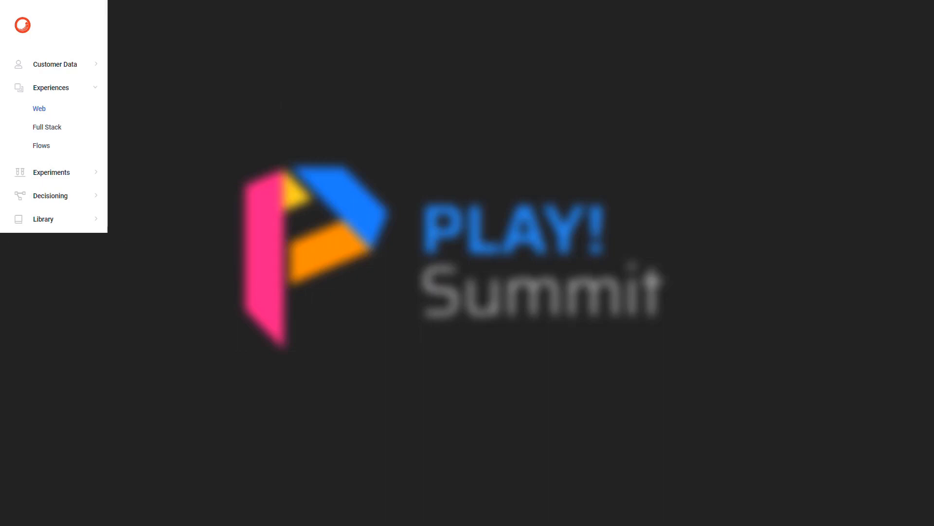
{"action": "mouse_move", "coordinate": [89, 176]}
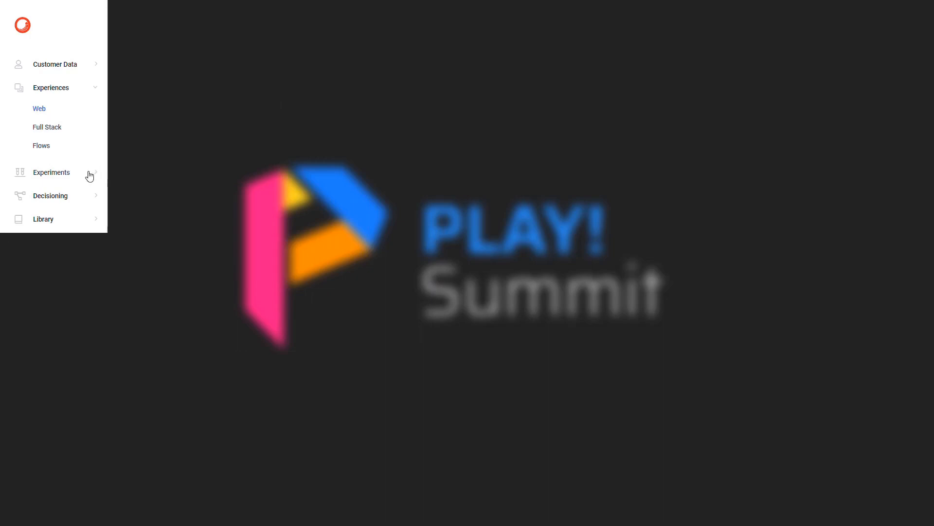
{"action": "left_click", "coordinate": [51, 172]}
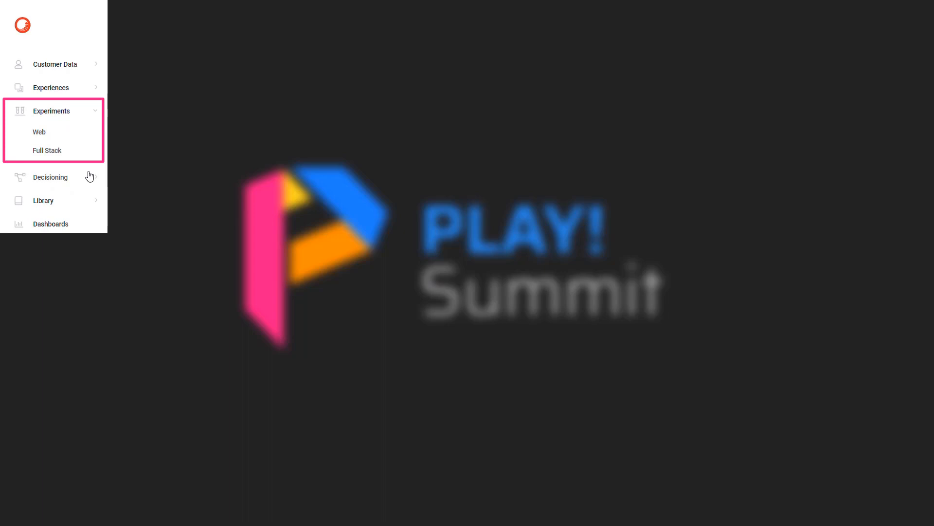
{"action": "mouse_move", "coordinate": [66, 133]}
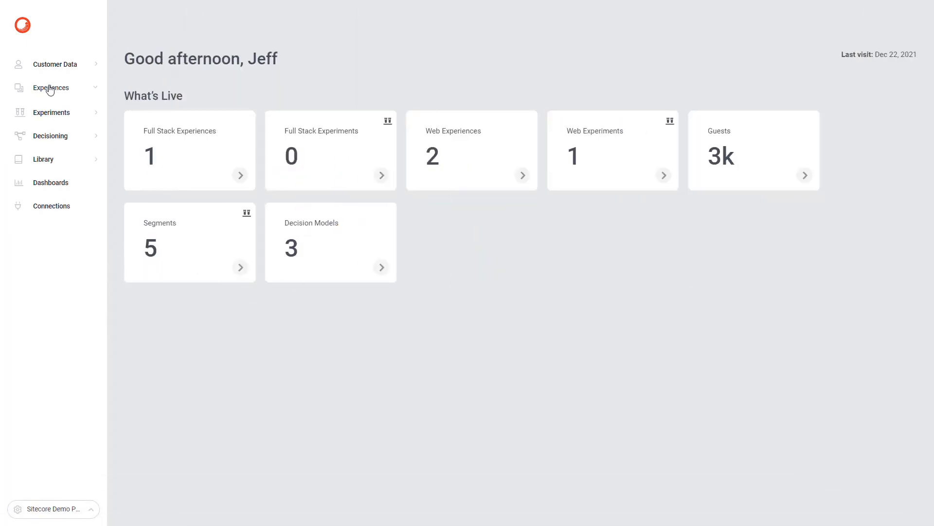
From Experiences > Web, open Ticket Checkout - VIP Upsell and review its Build page.
{"action": "left_click", "coordinate": [50, 88]}
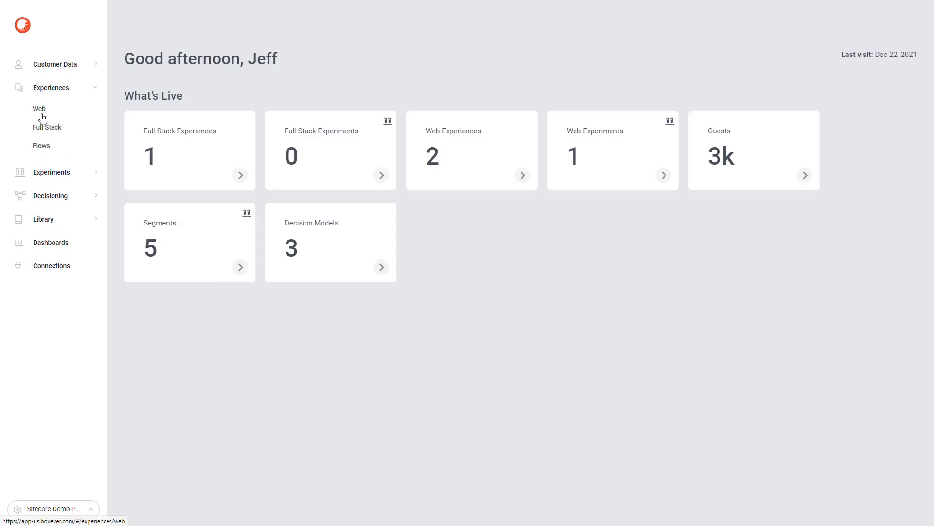
{"action": "left_click", "coordinate": [39, 108]}
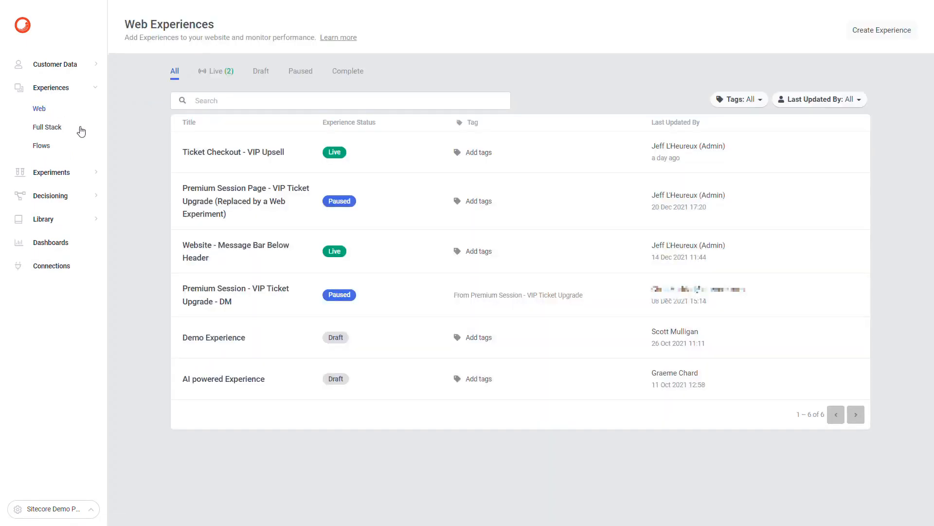
{"action": "left_click", "coordinate": [232, 152]}
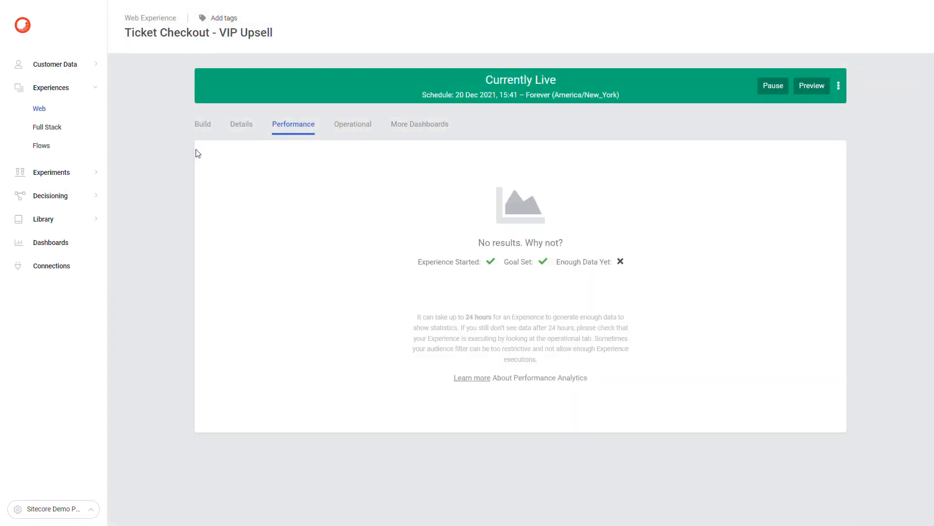
{"action": "left_click", "coordinate": [201, 123]}
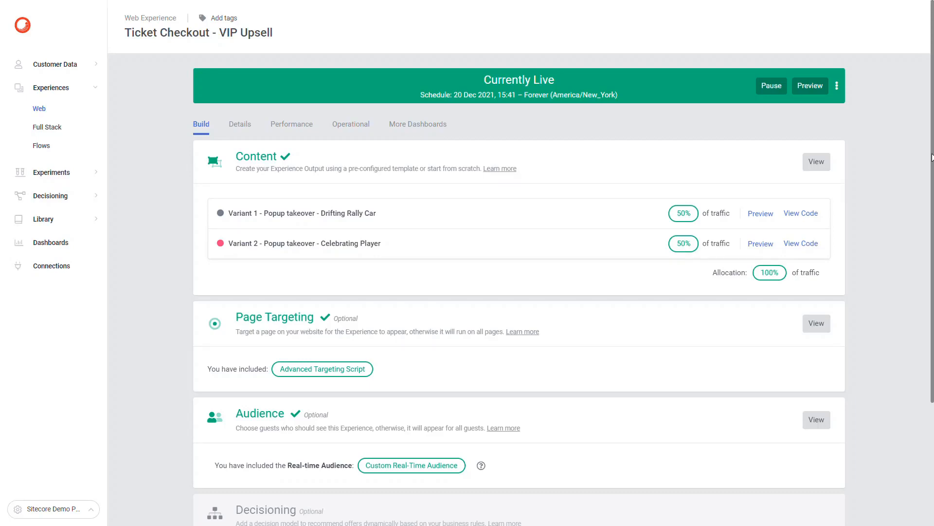
{"action": "scroll", "scroll_direction": "down", "scroll_amount": 3}
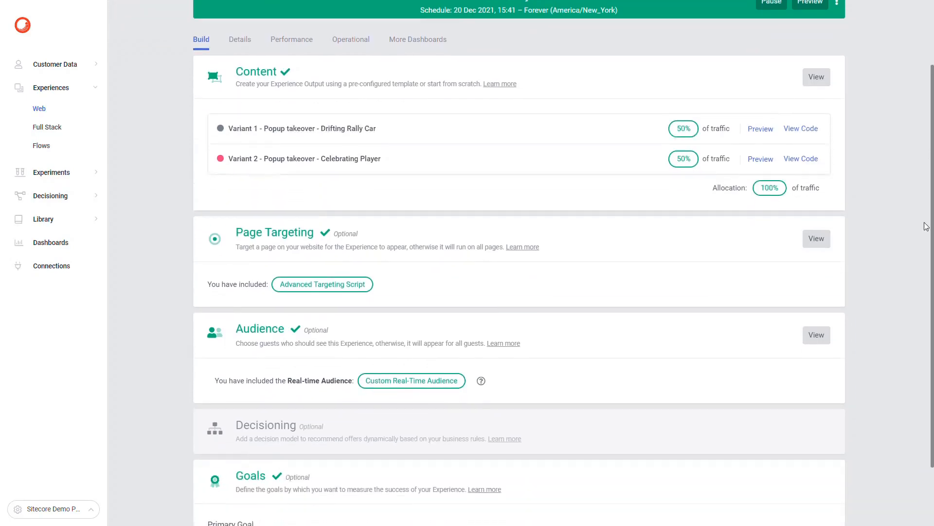
{"action": "scroll", "scroll_direction": "down", "scroll_amount": 3}
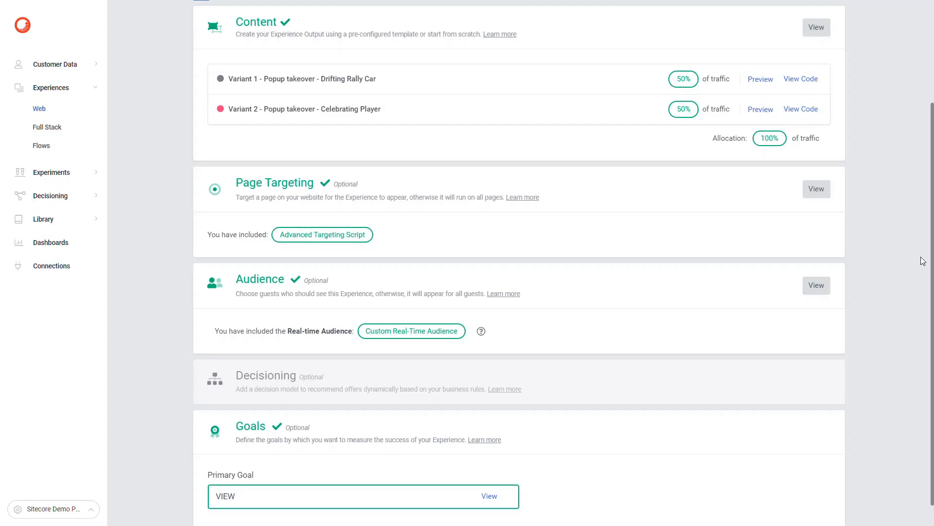
{"action": "left_click", "coordinate": [815, 189]}
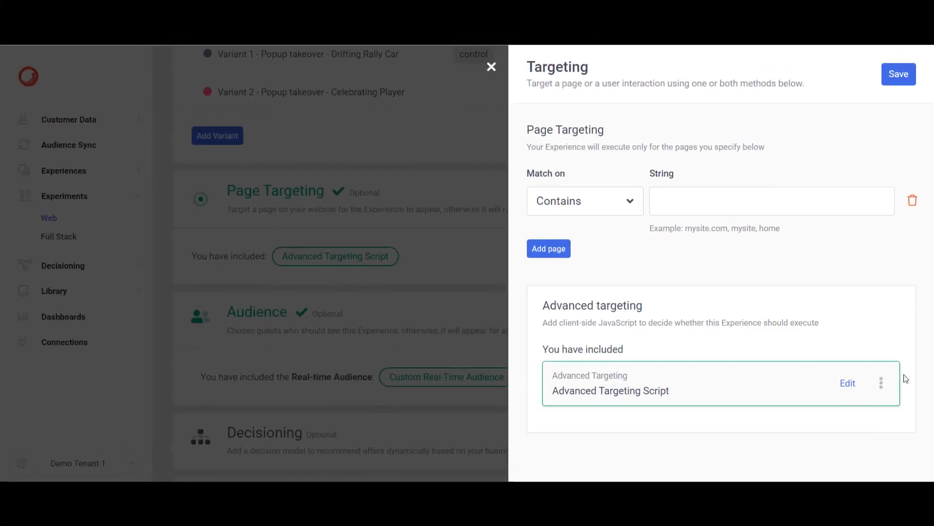
{"action": "left_click", "coordinate": [847, 383]}
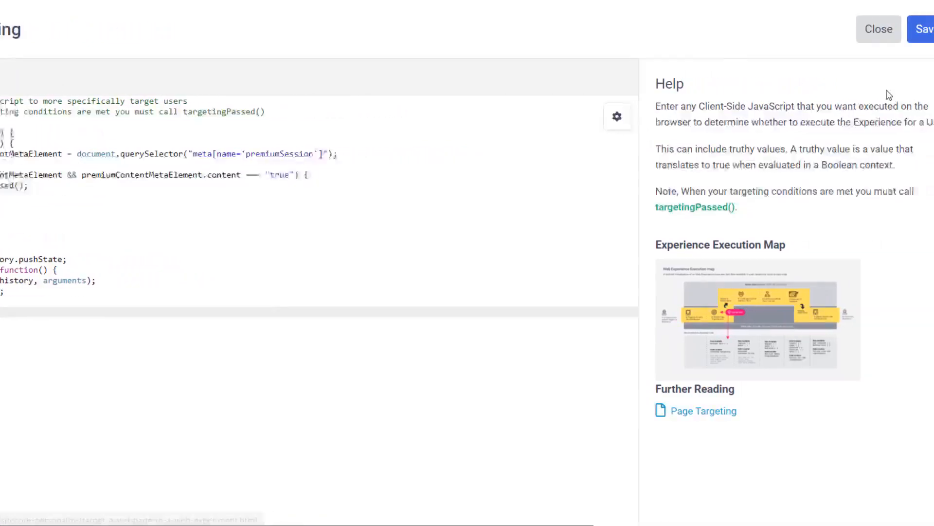
{"action": "left_click", "coordinate": [878, 29]}
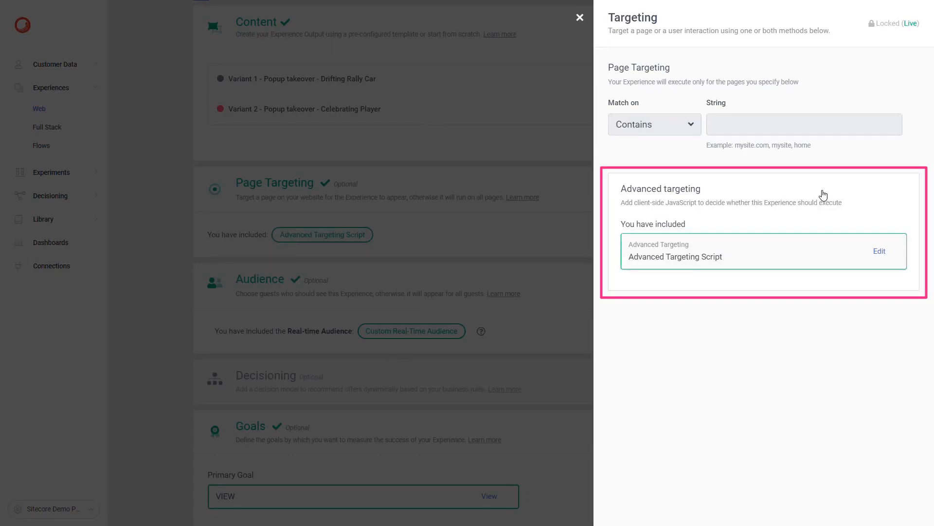
{"action": "mouse_move", "coordinate": [749, 197]}
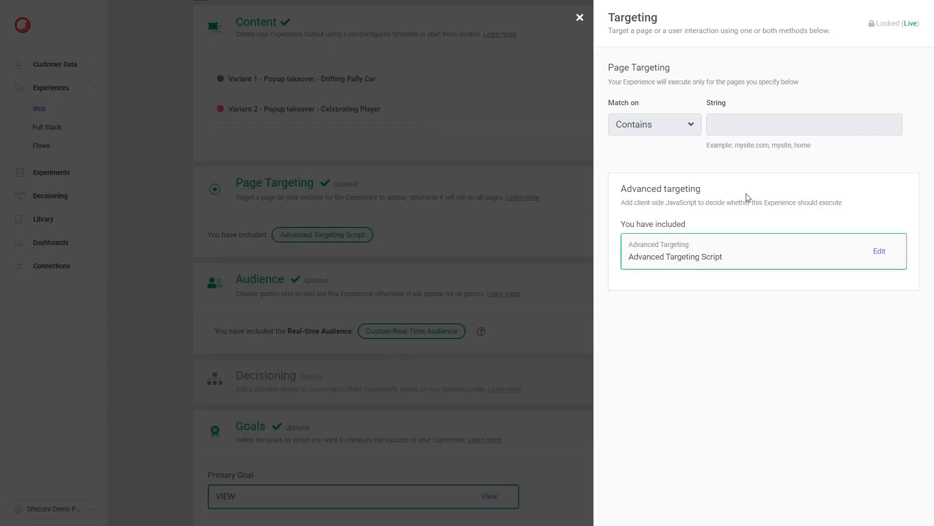
{"action": "left_click", "coordinate": [578, 16]}
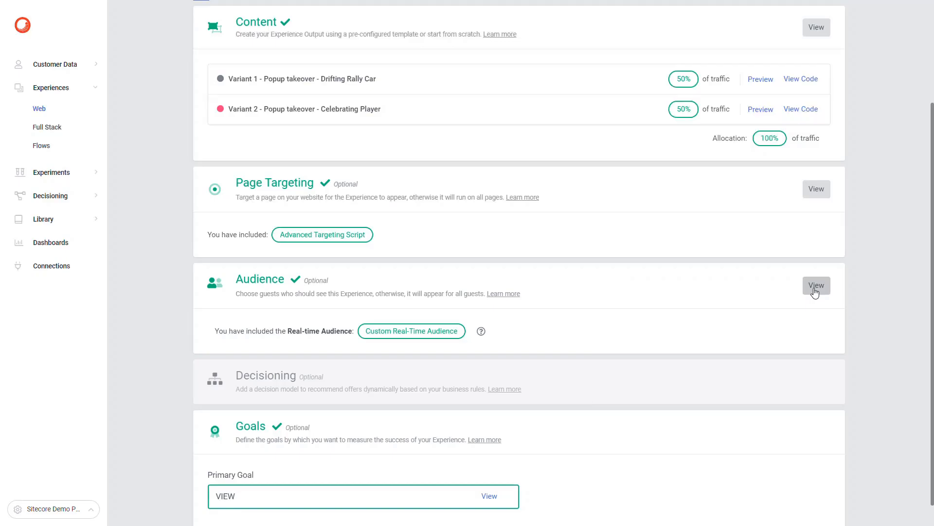
{"action": "left_click", "coordinate": [816, 285]}
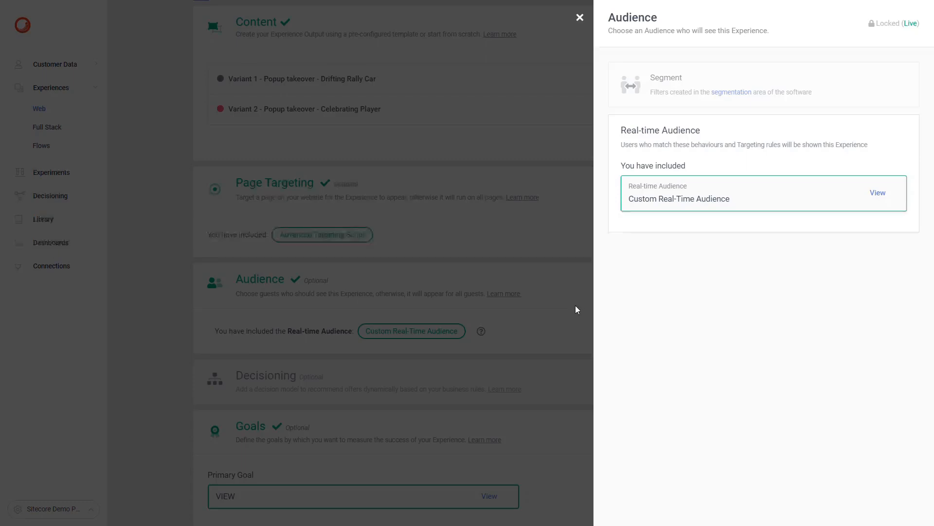
{"action": "left_click", "coordinate": [578, 17]}
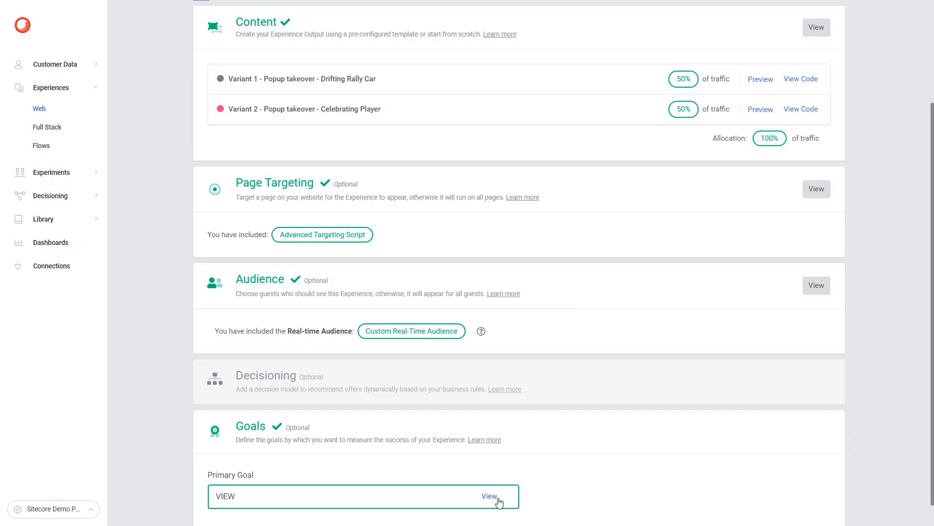
View the primary goal VIEW's page-view settings, then close the View Goal panel.
{"action": "left_click", "coordinate": [490, 495]}
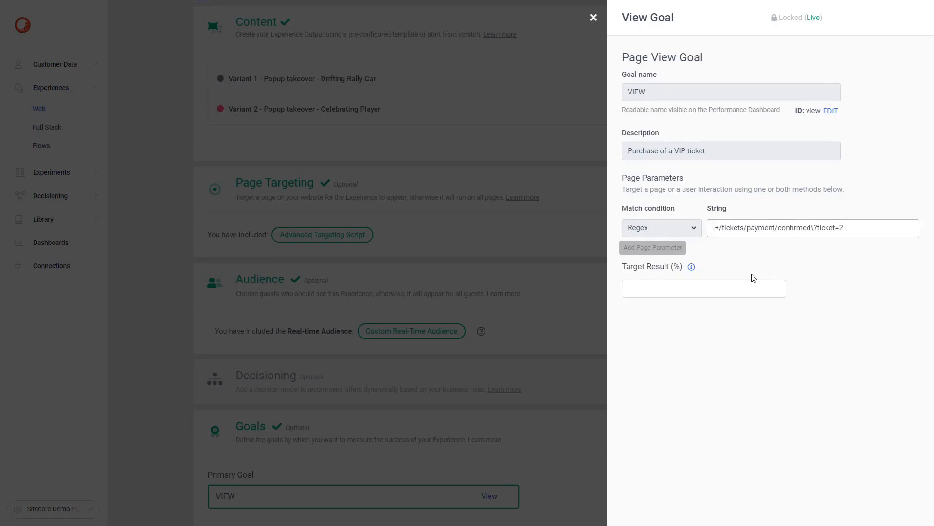
{"action": "left_click", "coordinate": [593, 17]}
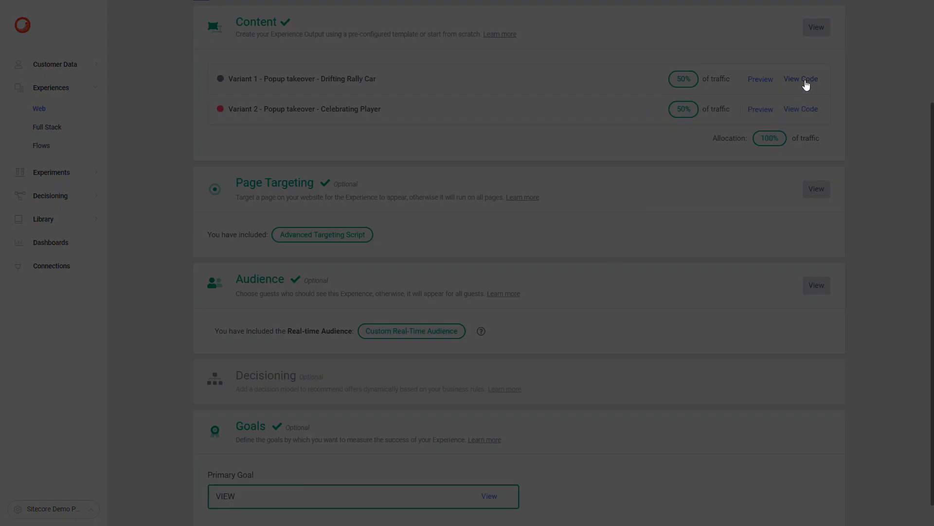
Return from the VIP Upsell build overview to the Web Experiences list.
{"action": "left_click", "coordinate": [800, 78]}
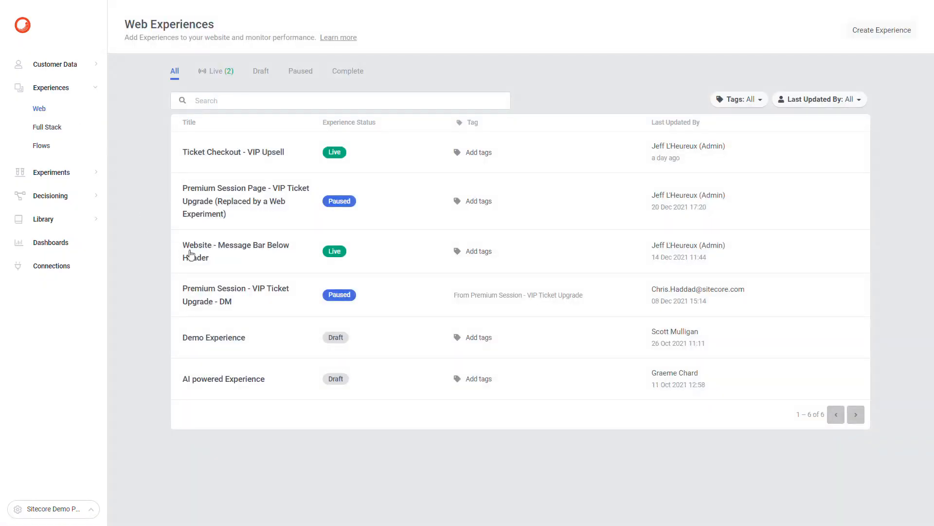
Open the Website - Message Bar Below Header experience from the list.
{"action": "left_click", "coordinate": [235, 250]}
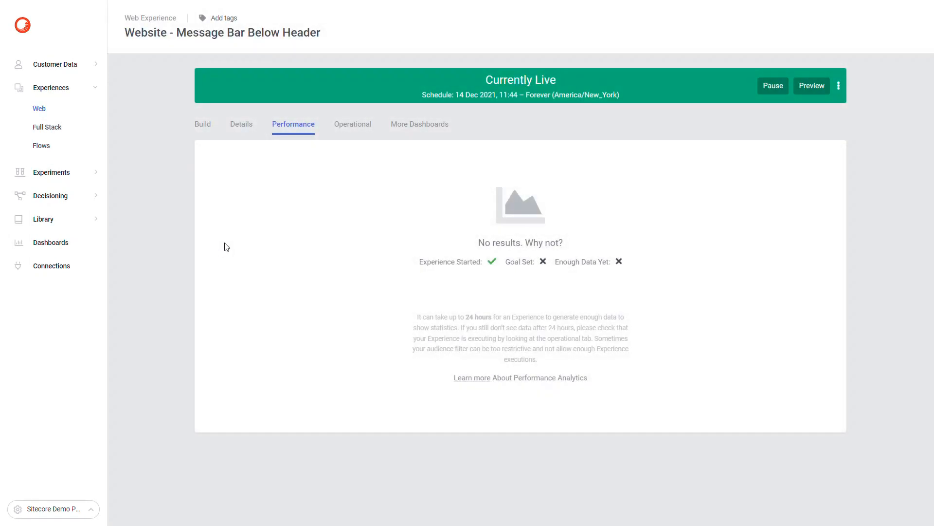
Show the Message Bar Below Header experience's Build page with its single Message Bar variant.
{"action": "left_click", "coordinate": [202, 123]}
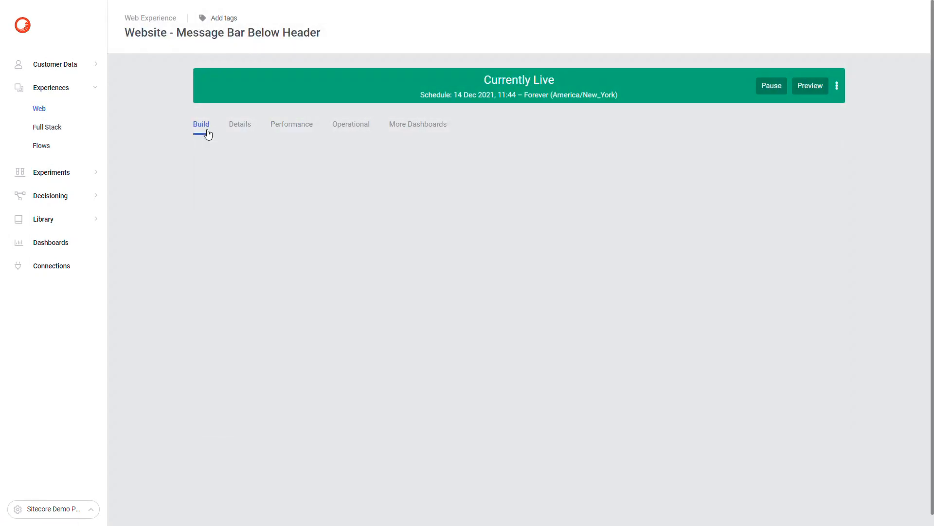
{"action": "left_click", "coordinate": [200, 124]}
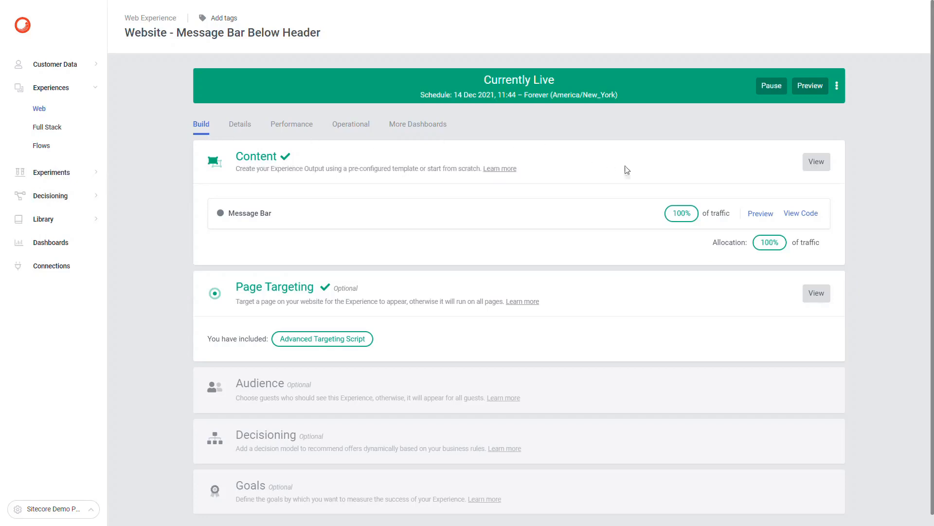
{"action": "left_click", "coordinate": [816, 161]}
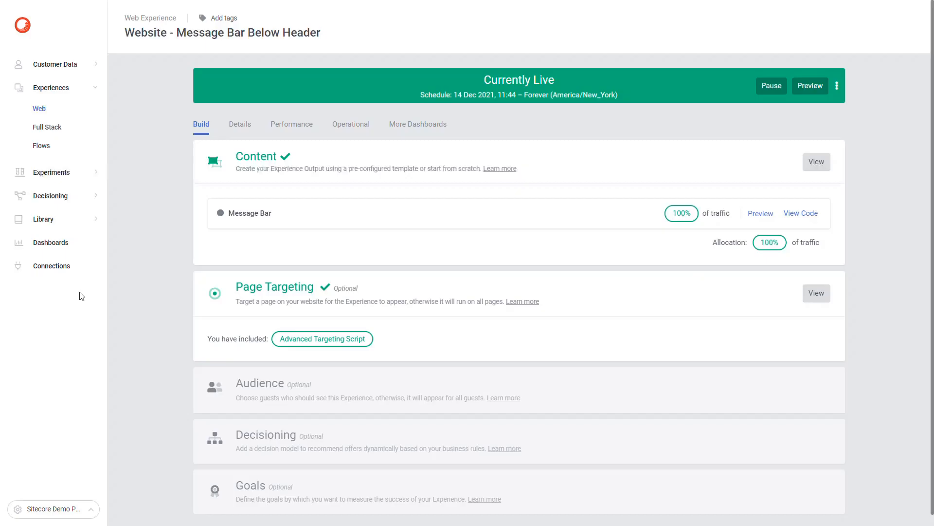
Pause the live experience and confirm with Yes, Pause.
{"action": "left_click", "coordinate": [771, 86]}
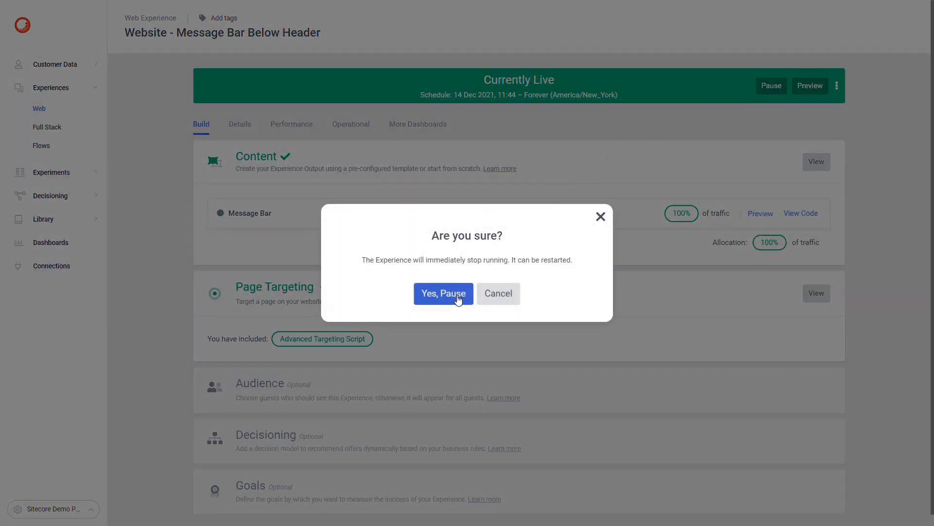
{"action": "left_click", "coordinate": [444, 293]}
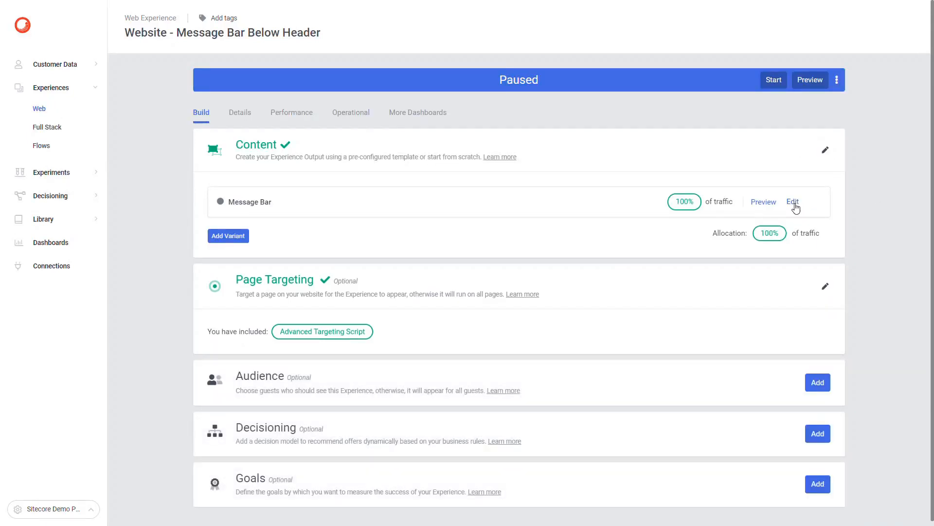
Edit the Message Bar variant: #FFA1CF pink background, message 'Enjoy a pre-summit discount on all products!', button 'Shop now' linking to /shop.
{"action": "left_click", "coordinate": [792, 202]}
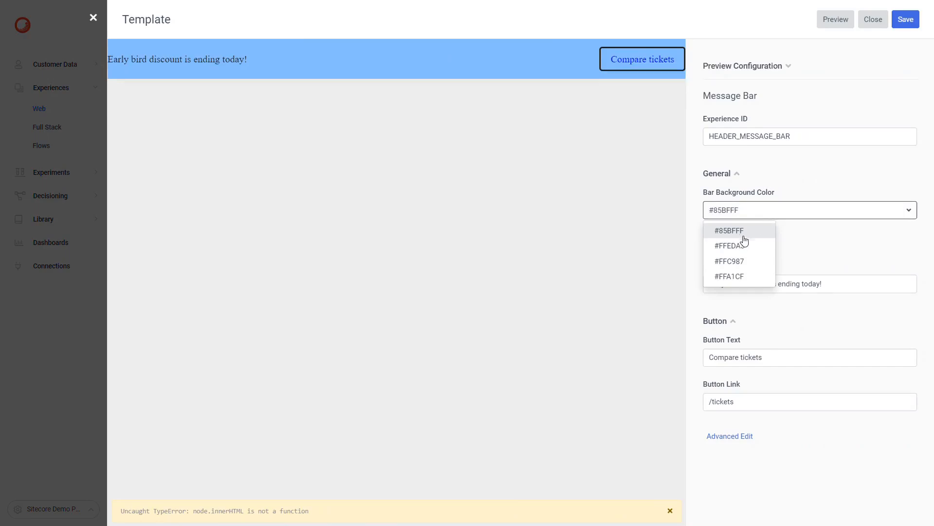
{"action": "left_click", "coordinate": [730, 245]}
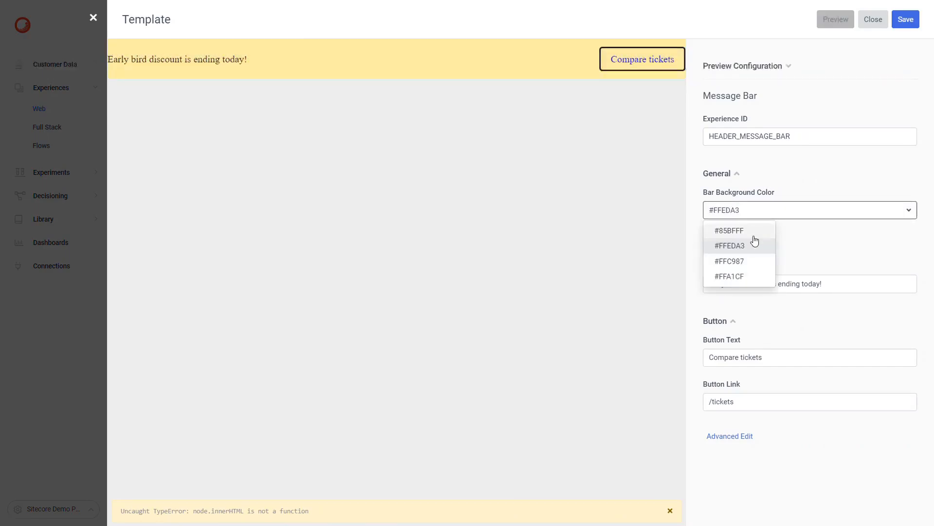
{"action": "left_click", "coordinate": [729, 261]}
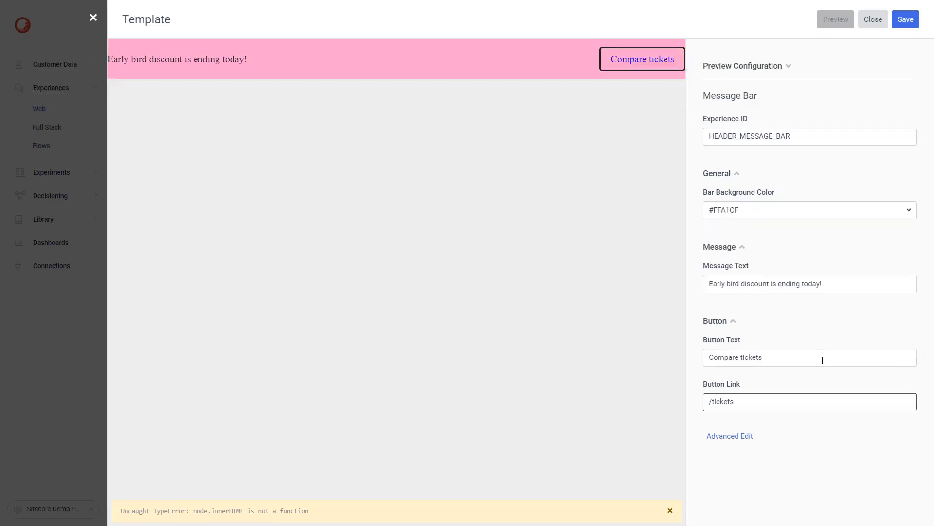
{"action": "type", "text": "Enjoy a pre-summit discount on all products!"}
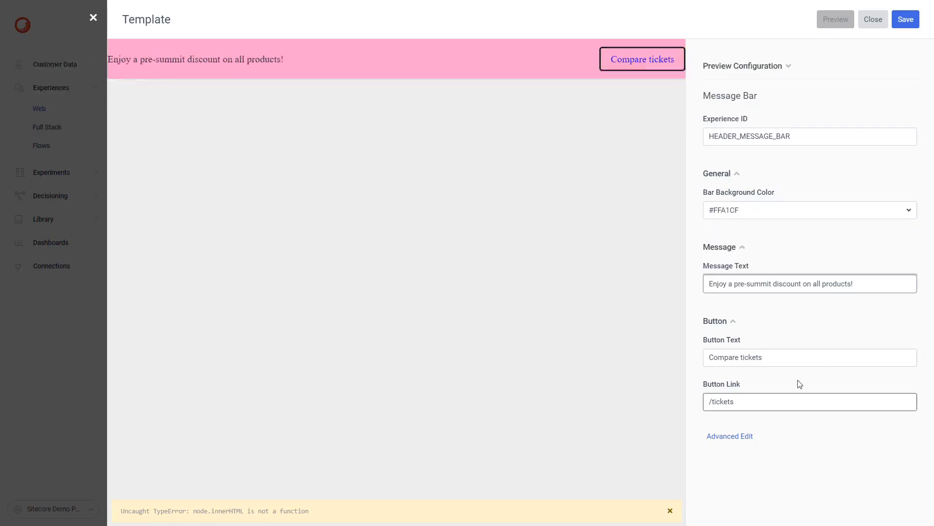
{"action": "type", "text": "Shop now"}
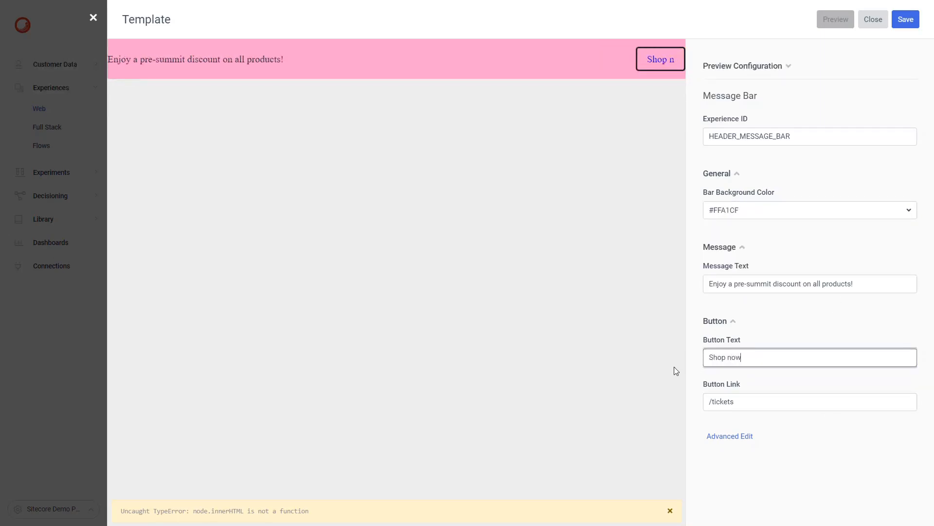
{"action": "type", "text": "/shop"}
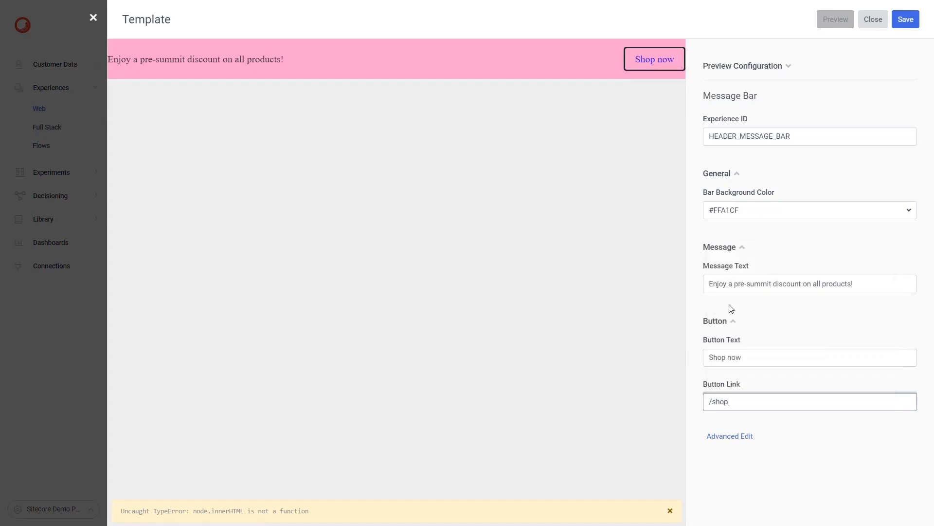
Save the edited Message Bar variant and close the template editor.
{"action": "left_click", "coordinate": [906, 19]}
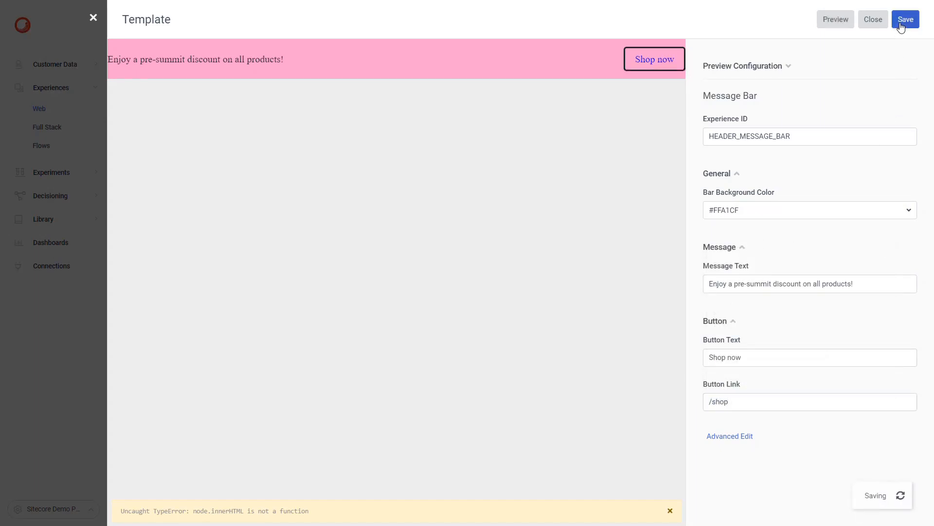
{"action": "left_click", "coordinate": [905, 20]}
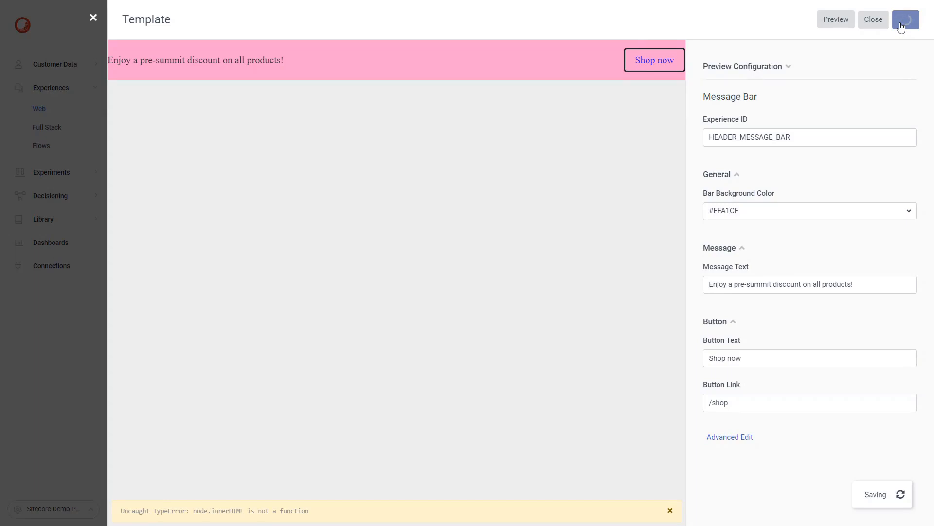
{"action": "left_click", "coordinate": [835, 19]}
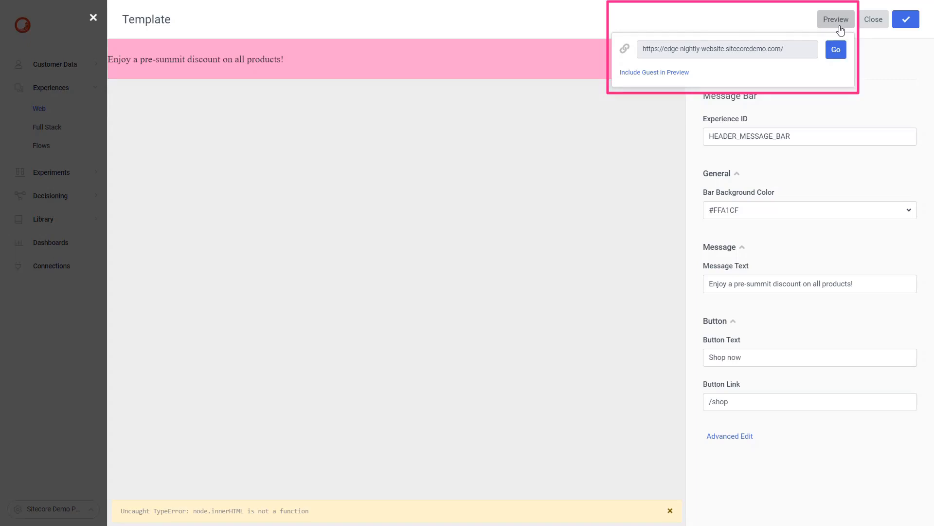
{"action": "left_click", "coordinate": [873, 20]}
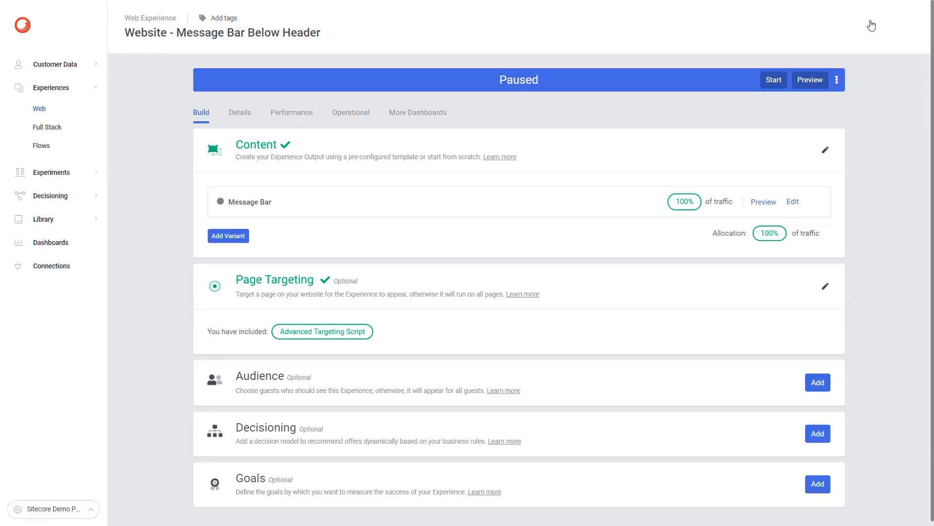
Set up a preview of the Message Bar variant on the demo website URL with the guest option checked.
{"action": "left_click", "coordinate": [763, 202]}
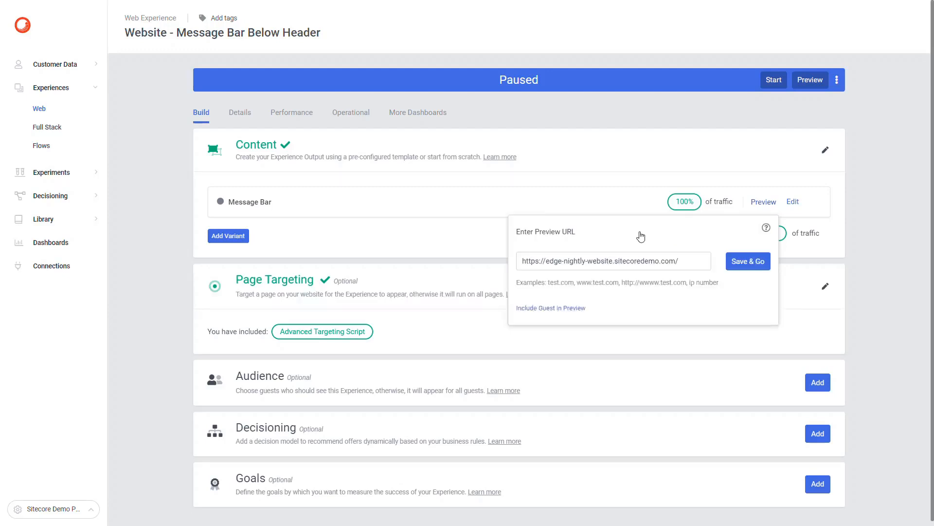
{"action": "left_click", "coordinate": [612, 261]}
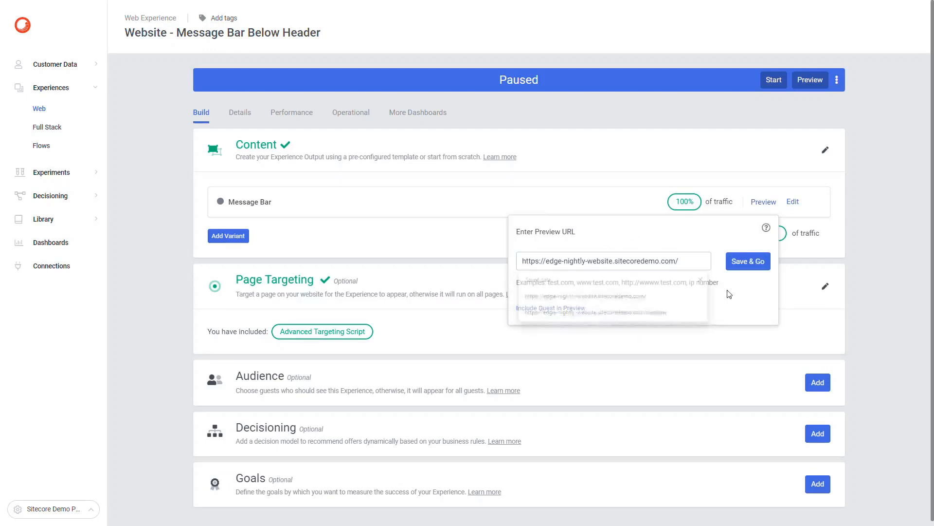
{"action": "left_click", "coordinate": [549, 308]}
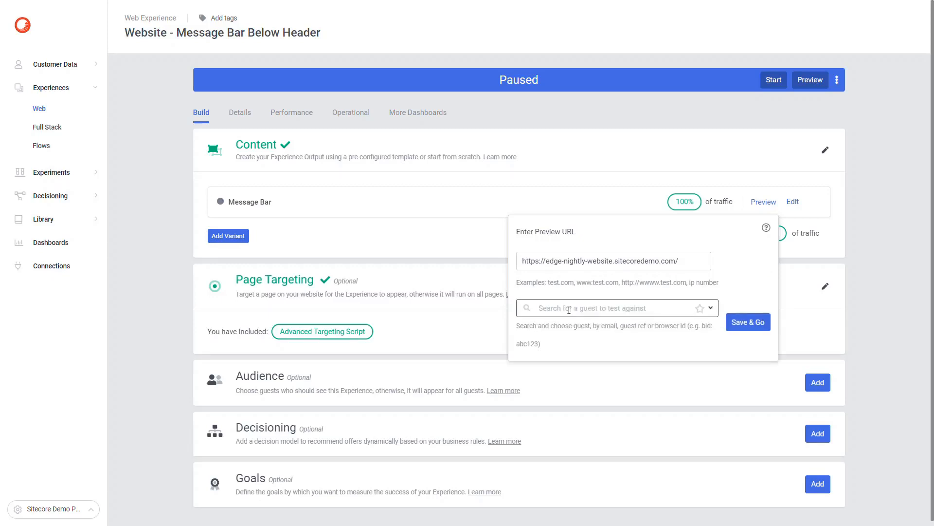
{"action": "left_click", "coordinate": [710, 309]}
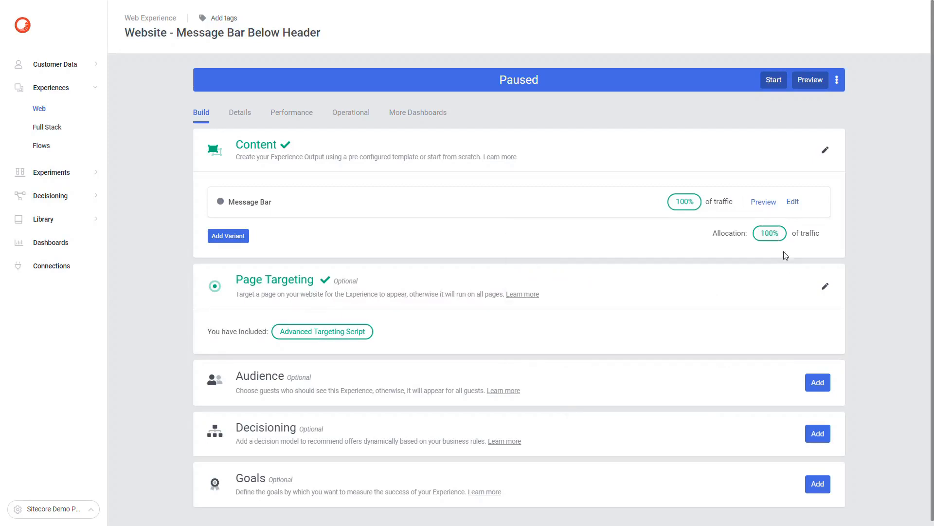
{"action": "left_click", "coordinate": [764, 201]}
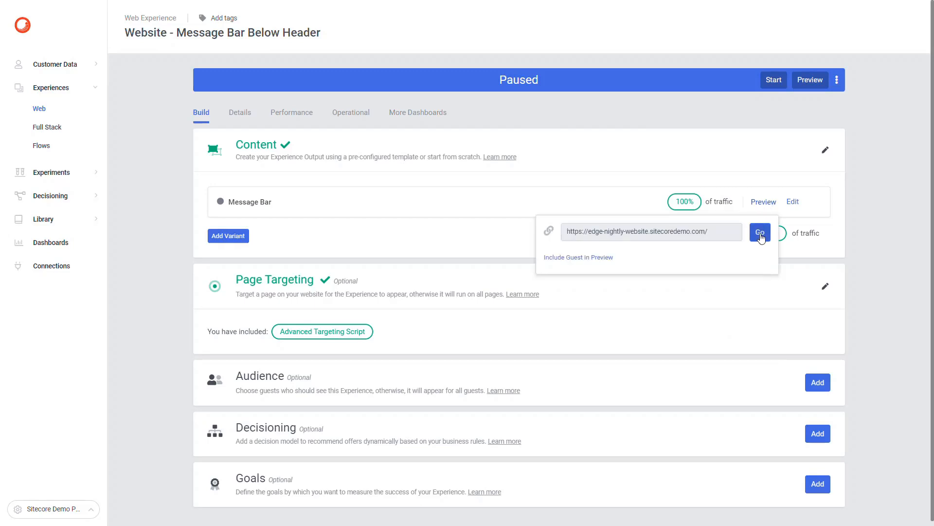
Load the preview on the PLAY! Summit site to see the pink discount bar with Shop now.
{"action": "left_click", "coordinate": [761, 231]}
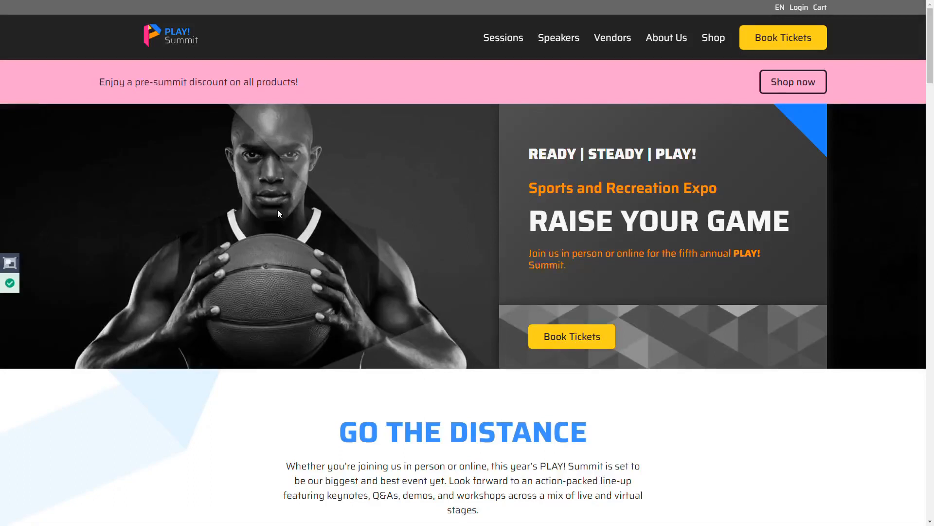
{"action": "mouse_move", "coordinate": [15, 272]}
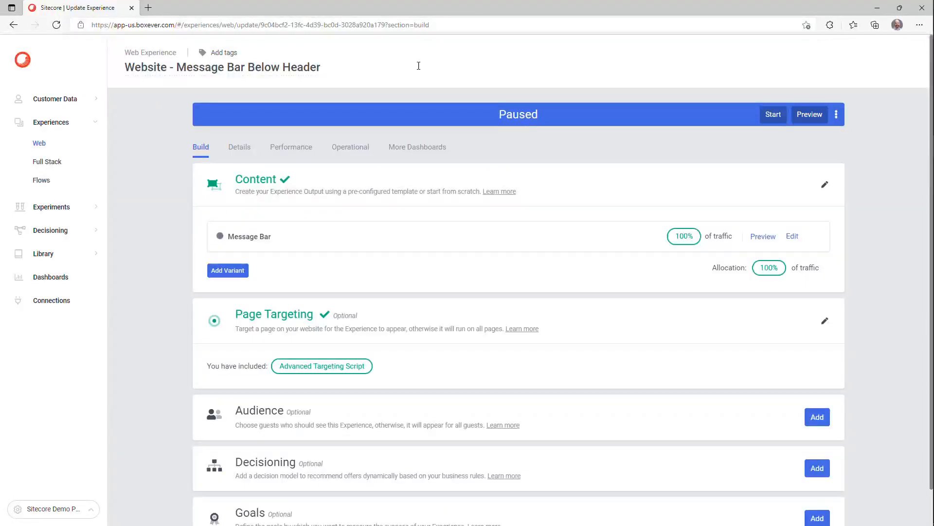
Start the Message Bar Below Header experience with Run immediately so it publishes.
{"action": "key", "text": "F11"}
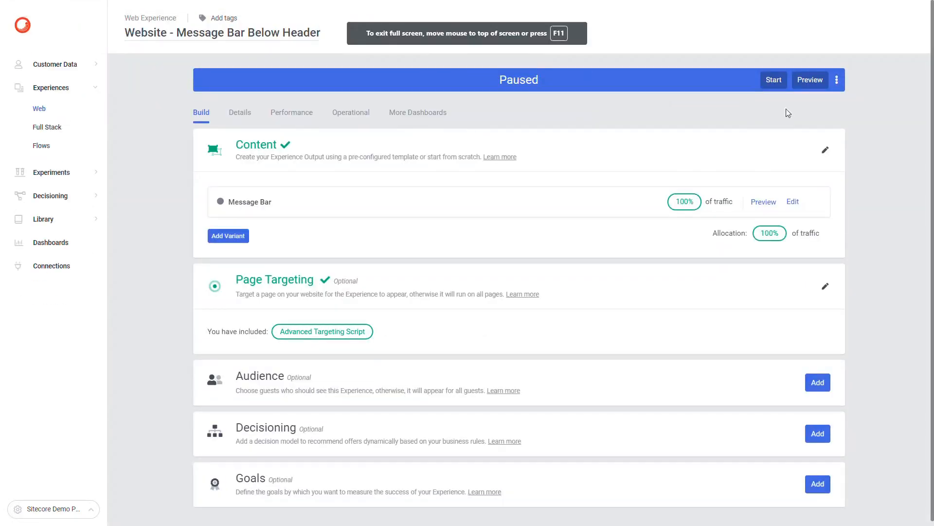
{"action": "left_click", "coordinate": [773, 79]}
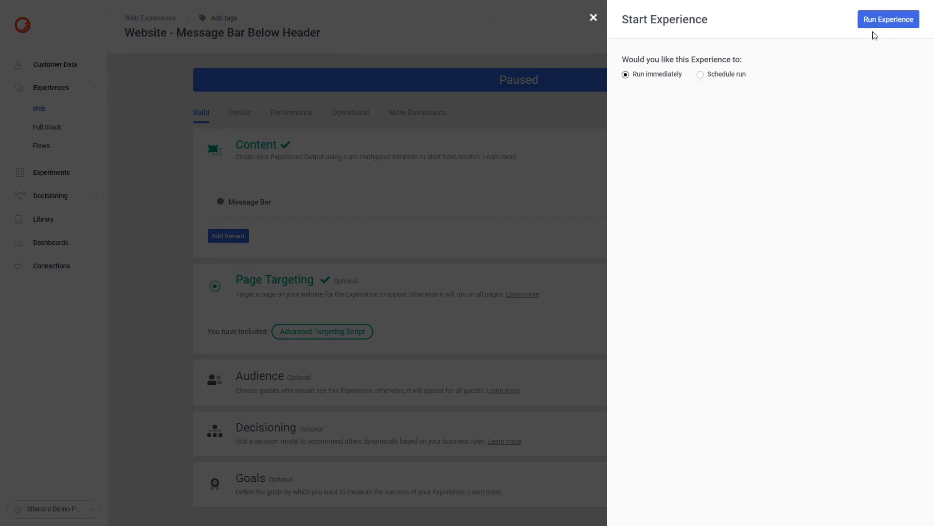
{"action": "left_click", "coordinate": [888, 19]}
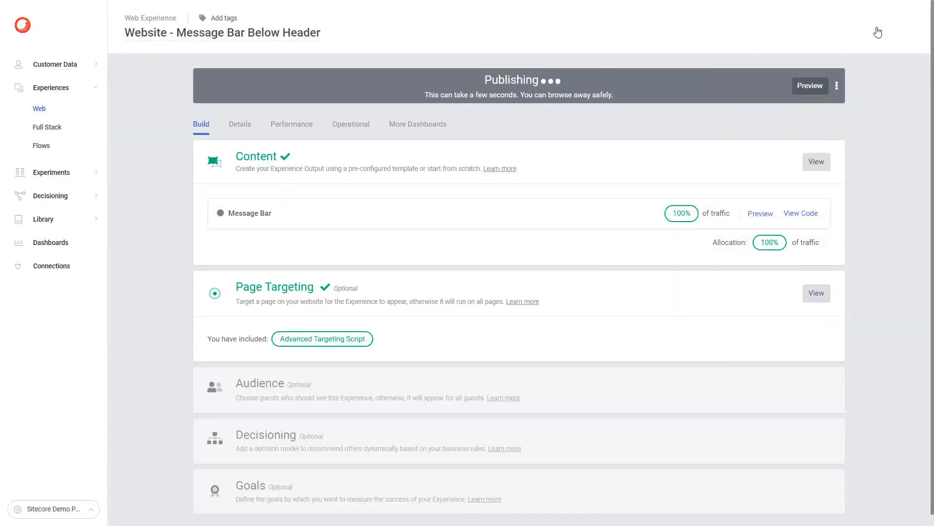